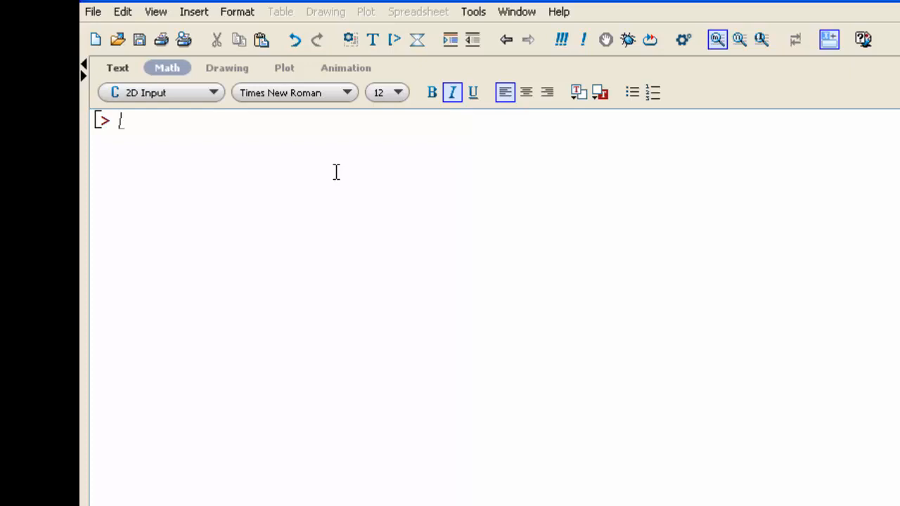
# - Assign x := 7 and evaluate x to show it returns 7
pyautogui.write('x :')
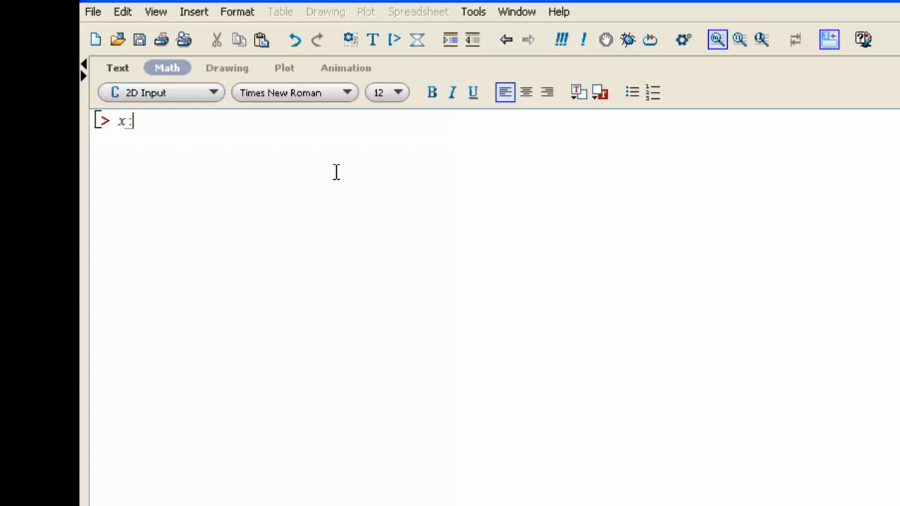
pyautogui.write('= 7')
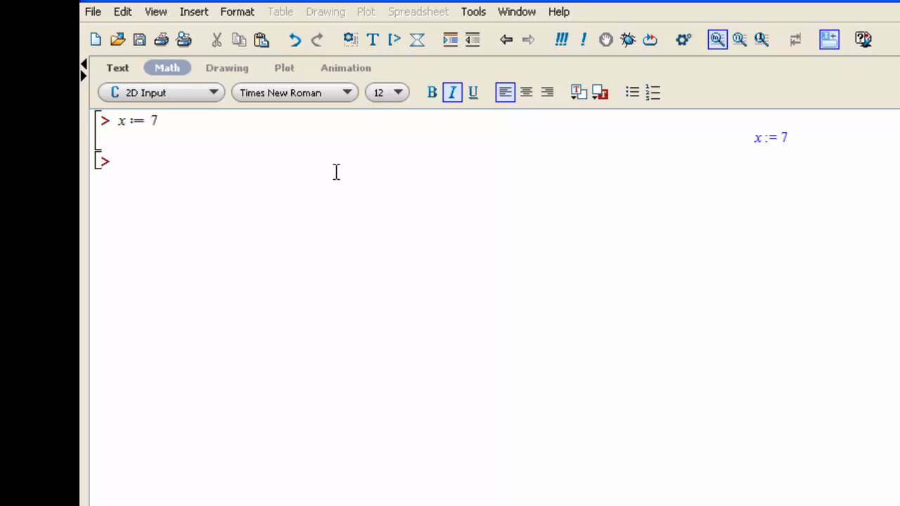
pyautogui.write('x')
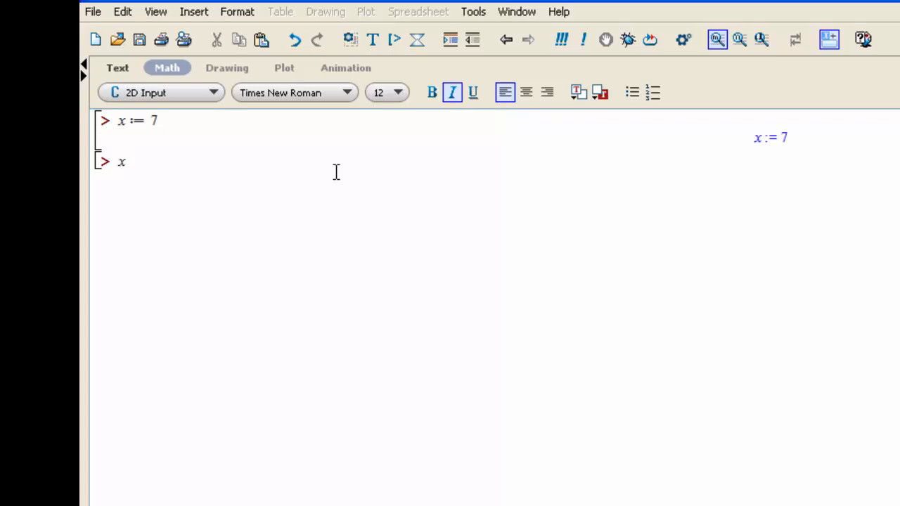
pyautogui.press('Return')
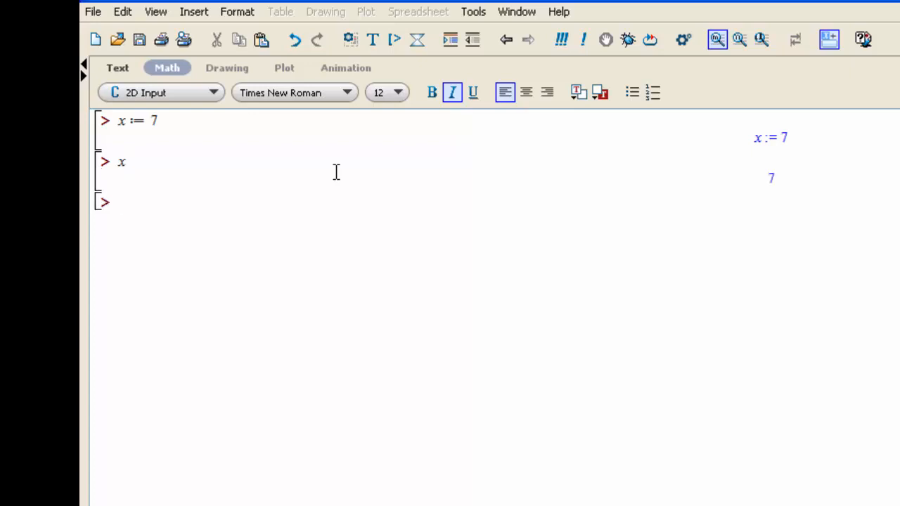
pyautogui.click(121, 203)
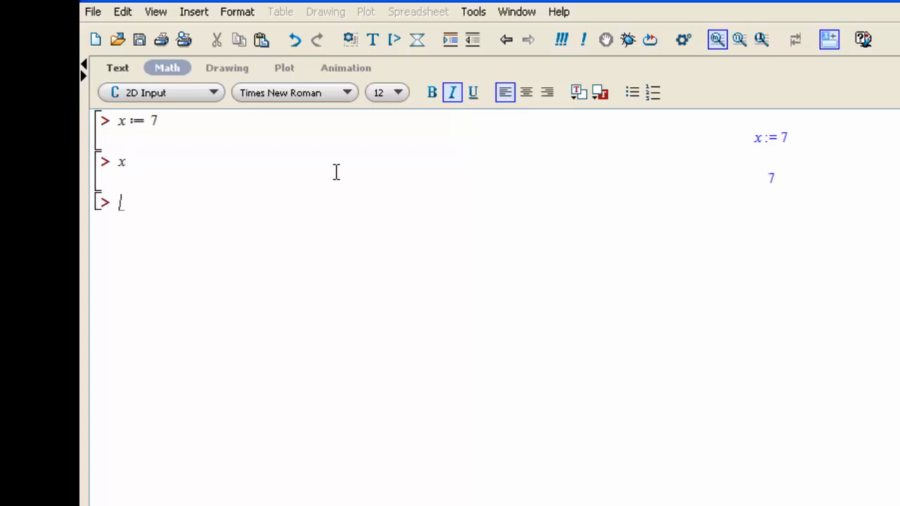
# - Enter the equation s = 5 and evaluate s, showing s stays unassigned
pyautogui.write('s')
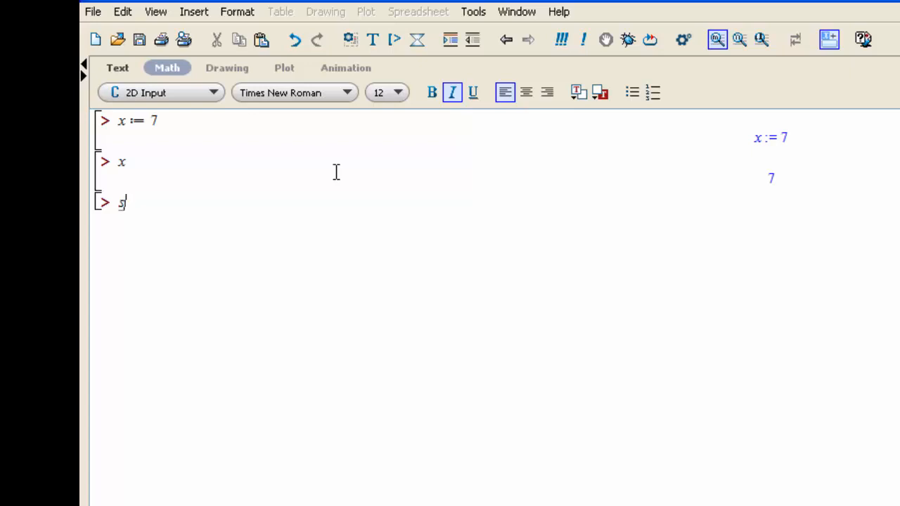
pyautogui.press('Return')
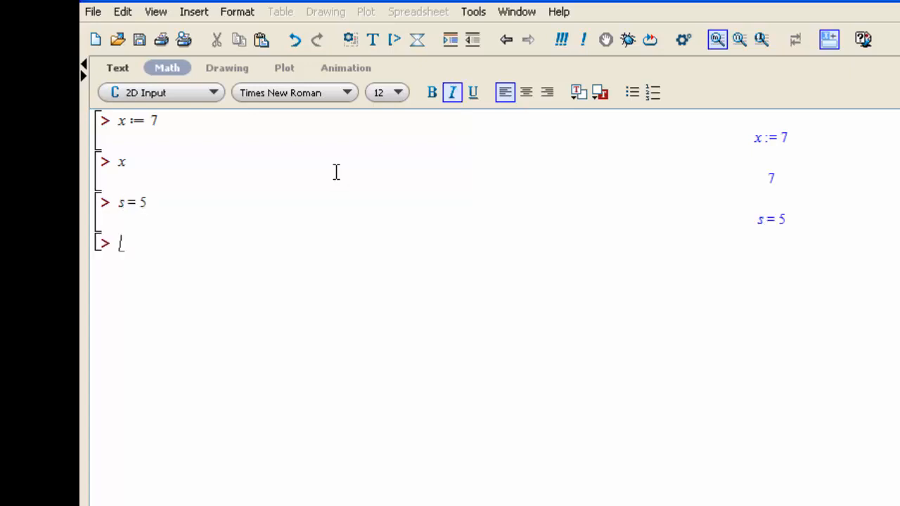
pyautogui.press('backspace')
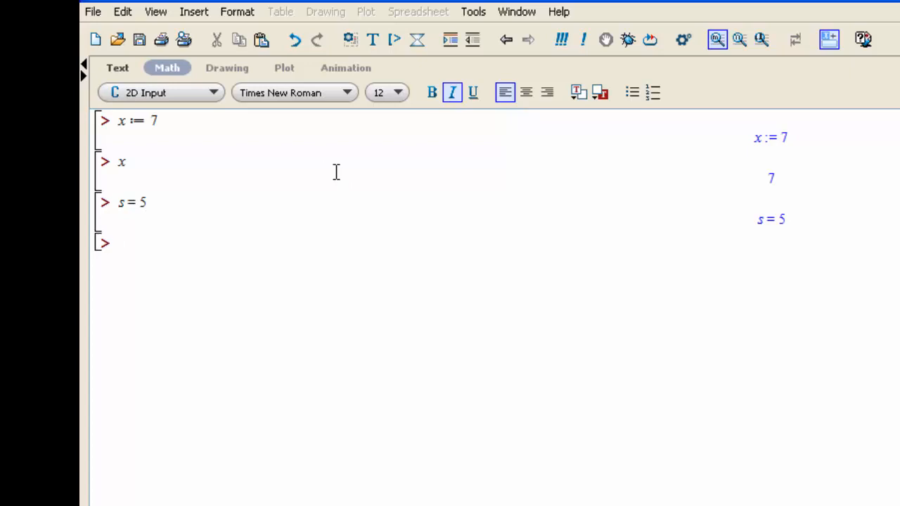
pyautogui.write('s')
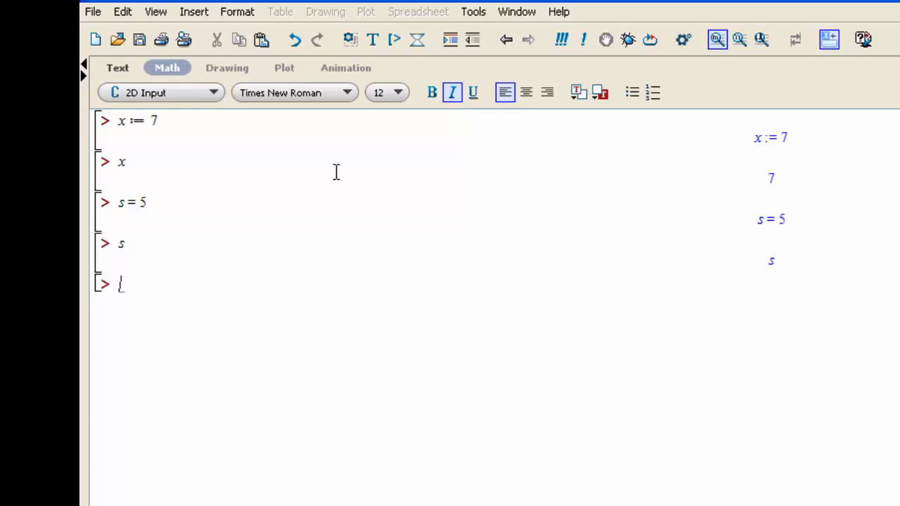
# - Assign s := 5 and evaluate s to confirm it now returns 5
pyautogui.write('s')
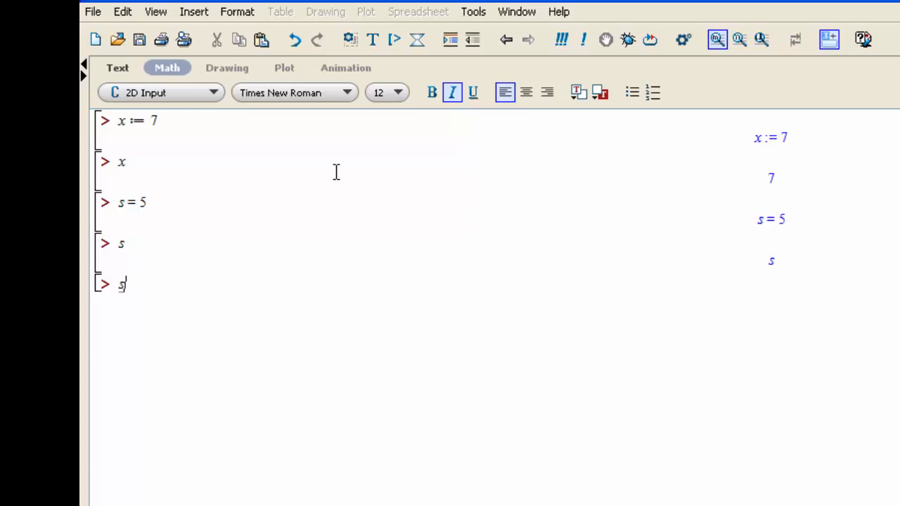
pyautogui.write(':= 5')
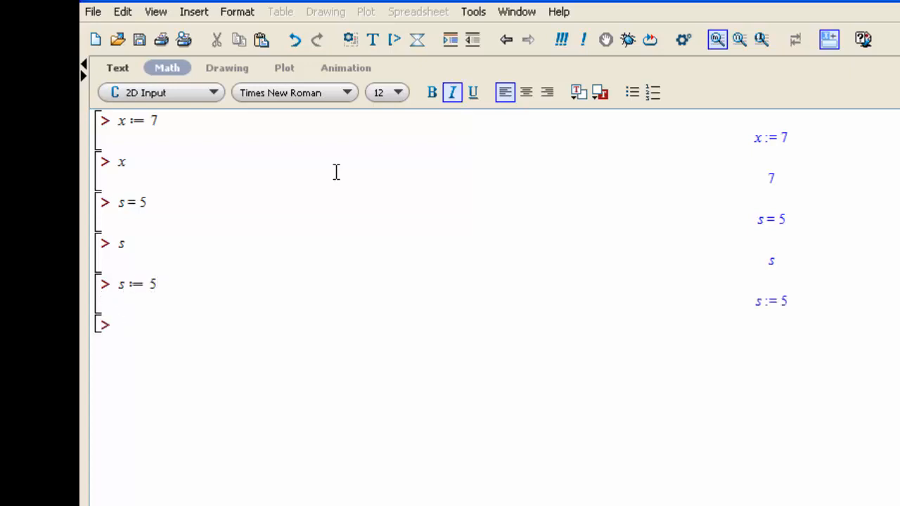
pyautogui.press('Return')
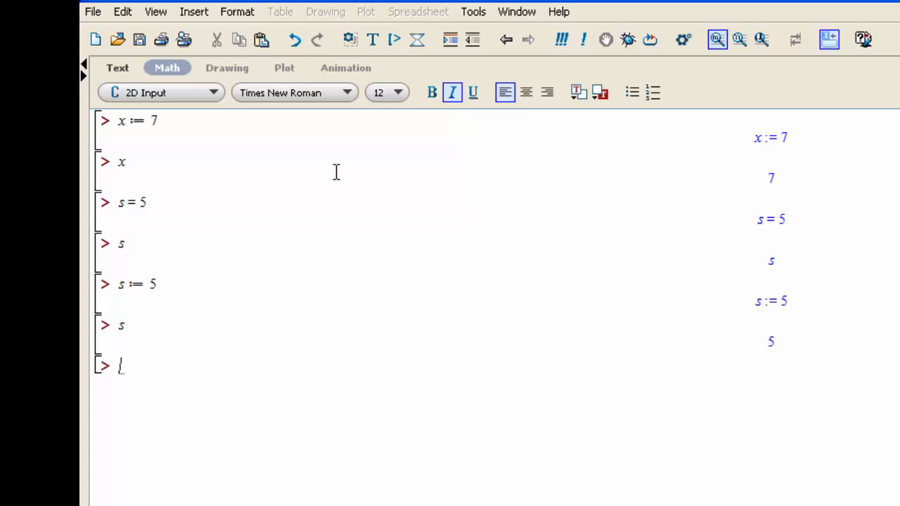
# - Evaluate 5x + 2s using the stored values, returning 45
pyautogui.write('5x')
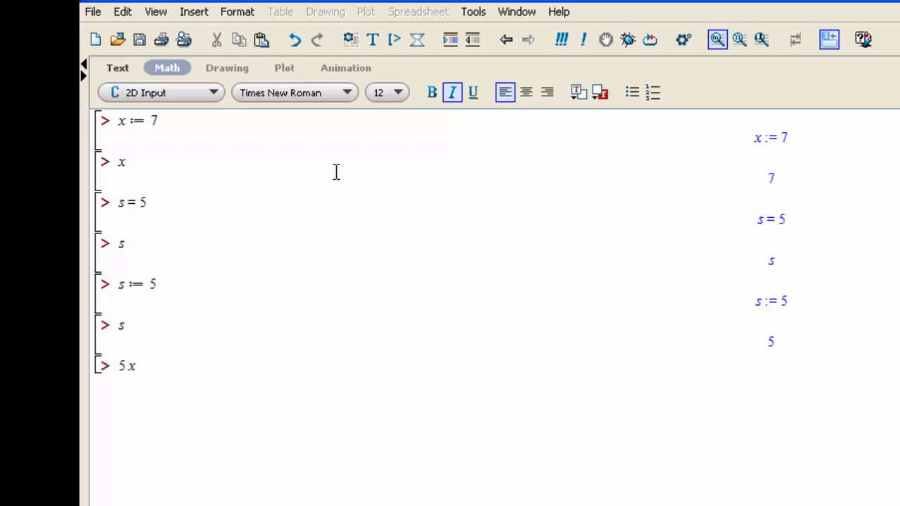
pyautogui.write('+ 2')
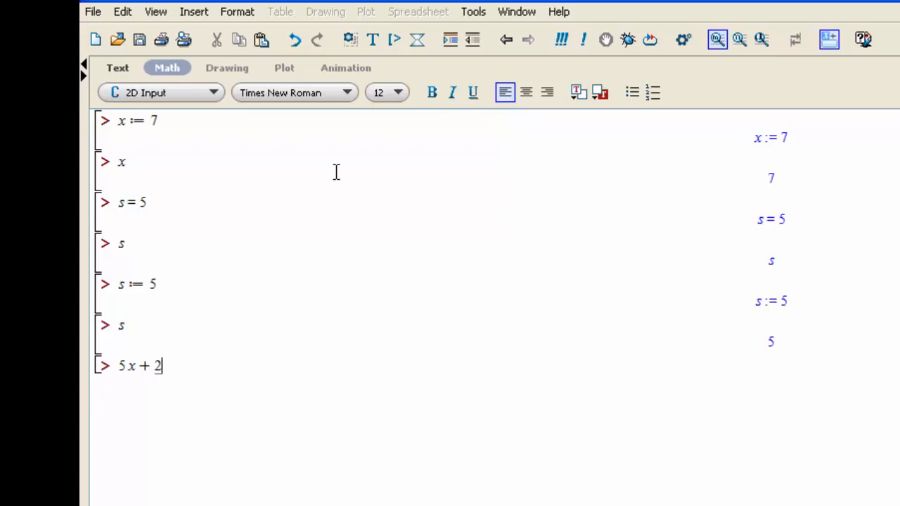
pyautogui.press('Return')
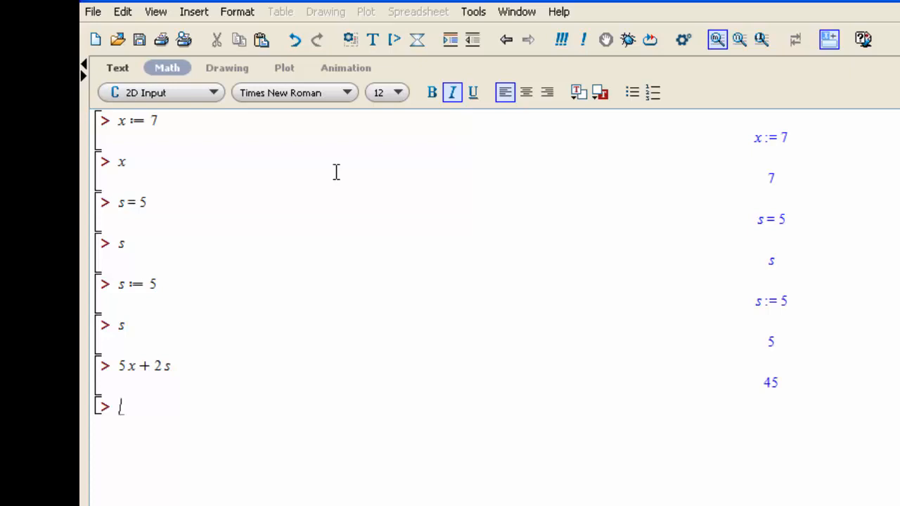
# - Unassign x with x := 'x' and evaluate x to get the bare symbol x
pyautogui.write('x :')
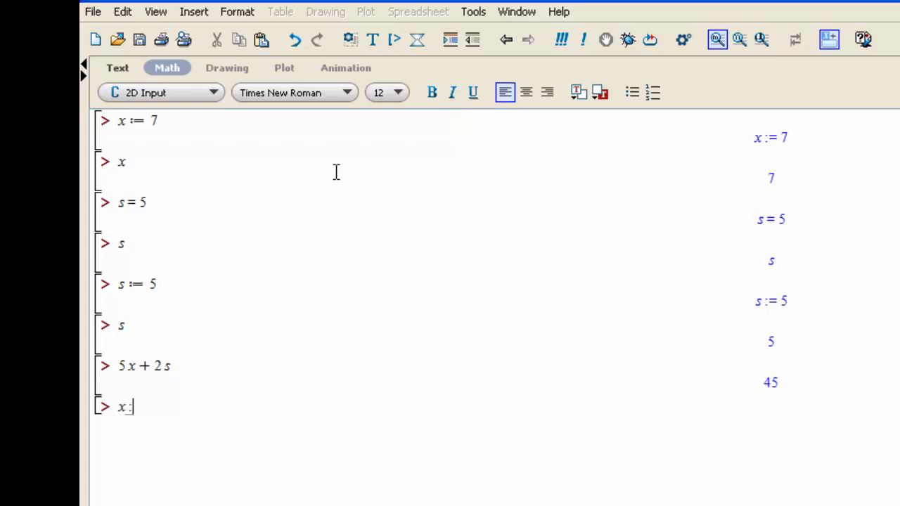
pyautogui.write(":= 'x'")
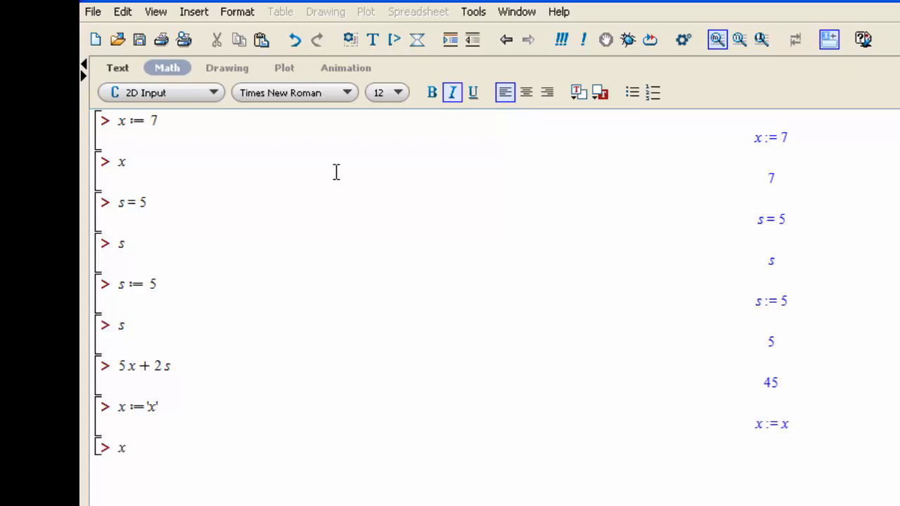
pyautogui.press('Return')
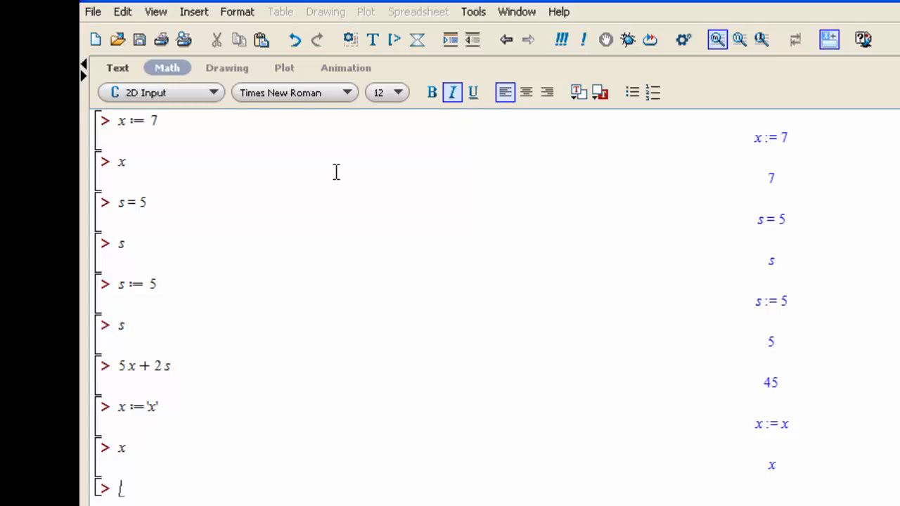
pyautogui.scroll(-3)
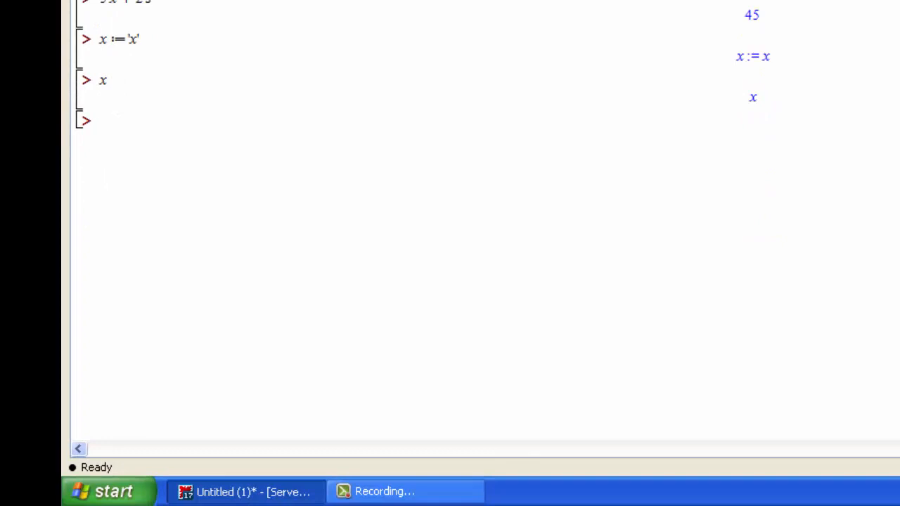
# - Run restart, then evaluate x and s to show both return only their symbols
pyautogui.click(101, 121)
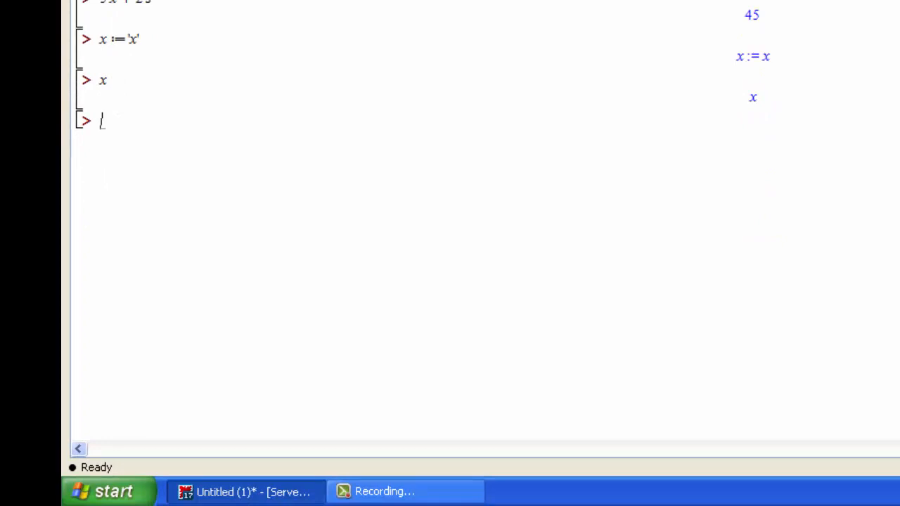
pyautogui.write('restart')
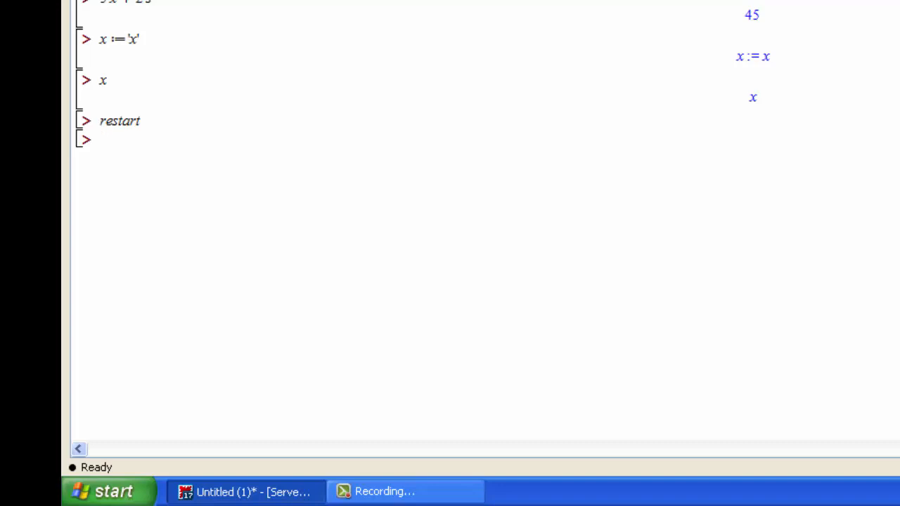
pyautogui.press('Return')
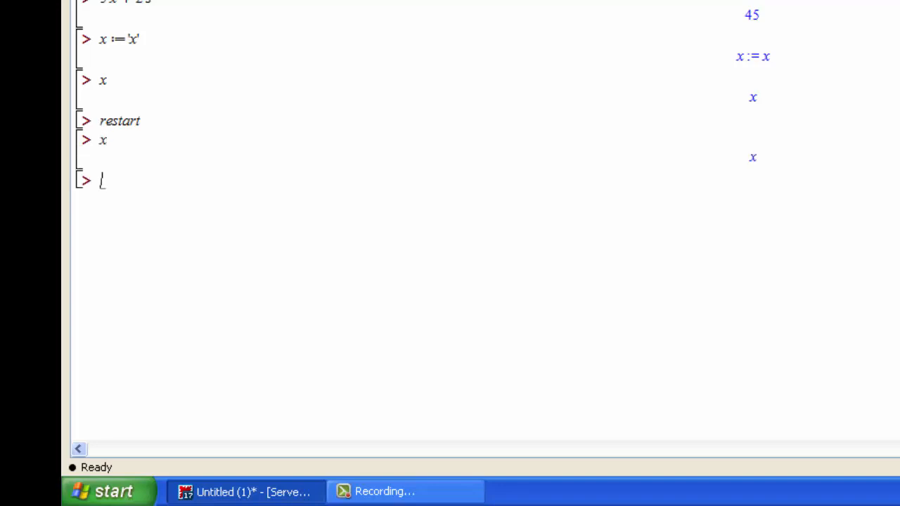
pyautogui.write('s')
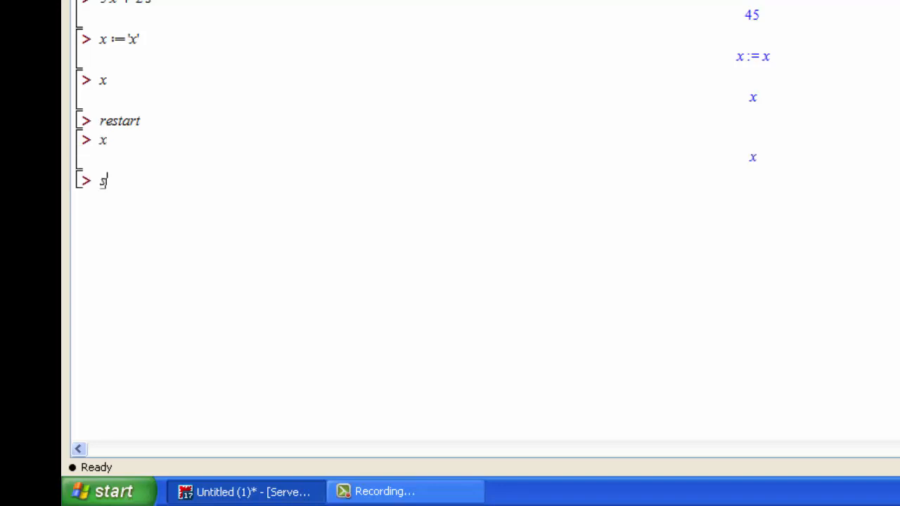
pyautogui.press('Return')
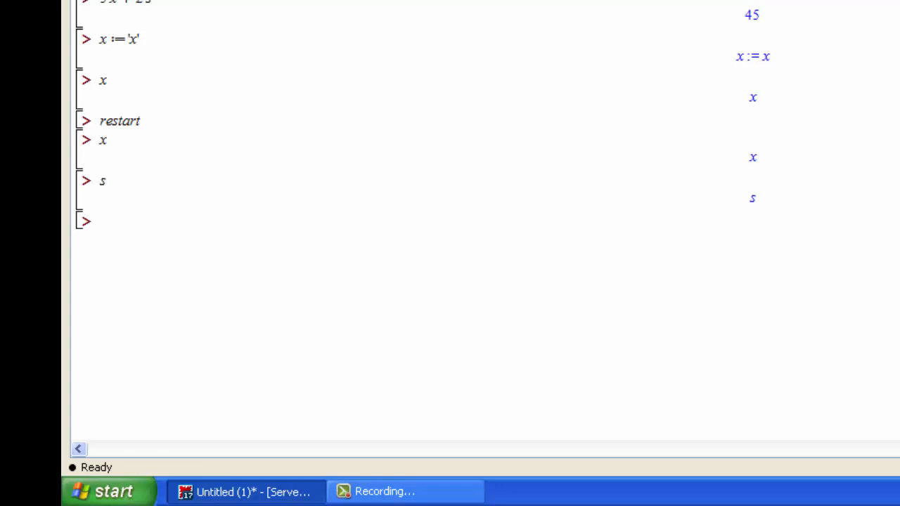